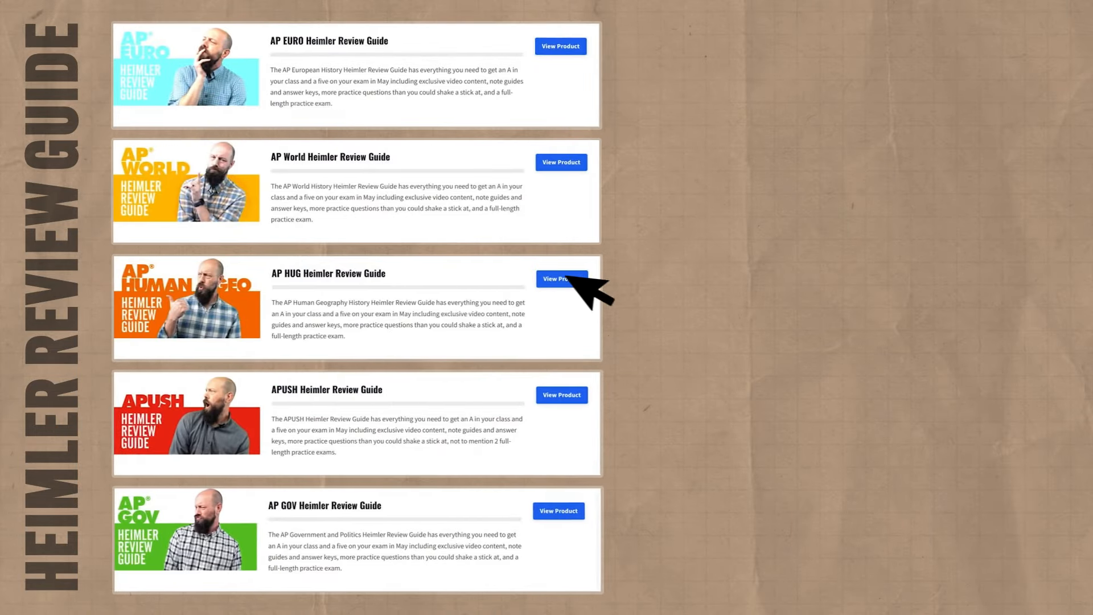
# - Open the AP HUG Heimler Review Guide via View Product to reach its Unit 1 Review Video
pyautogui.click(560, 279)
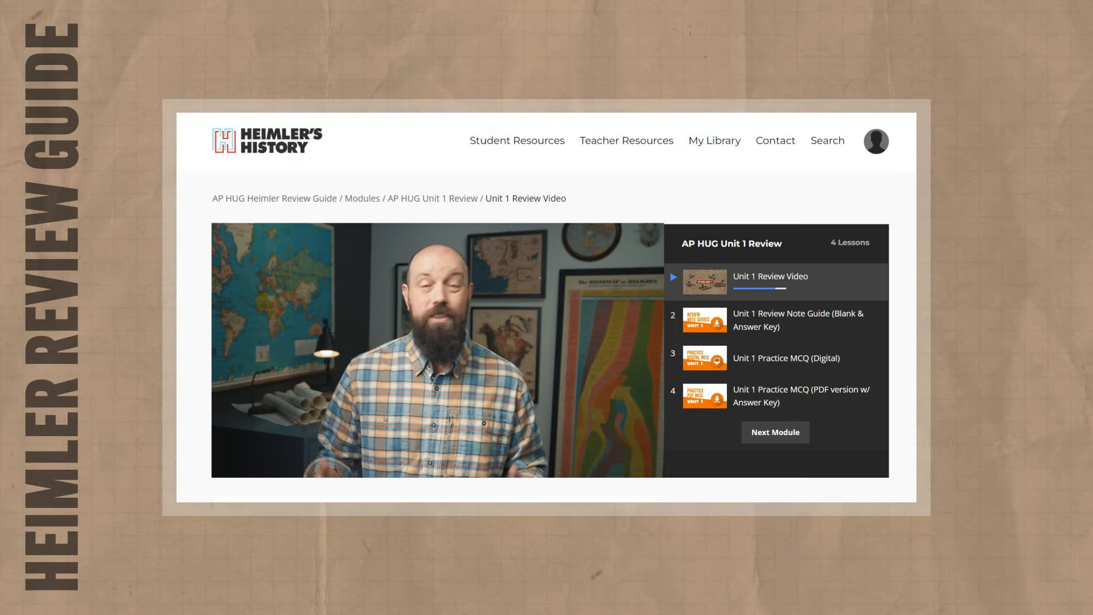